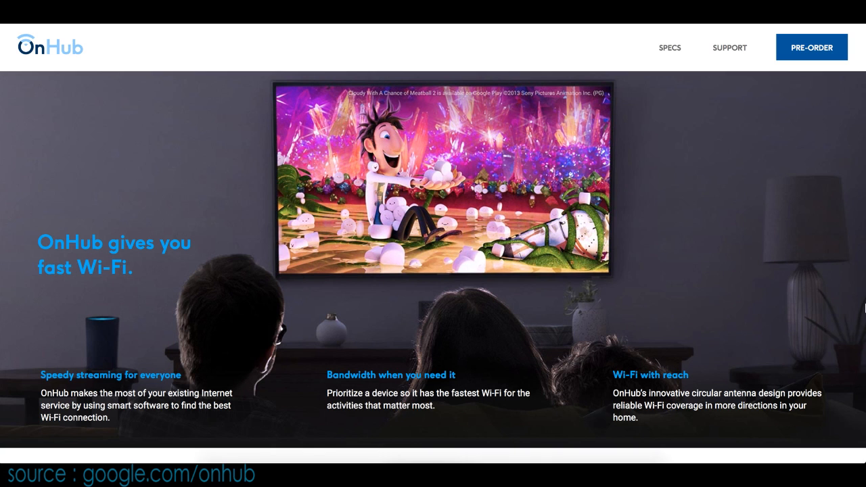
Scroll the OnHub homepage past the app feature sections to the 'OnHub keeps getting better' banner.
{"action": "scroll", "scroll_direction": "down", "scroll_amount": 3}
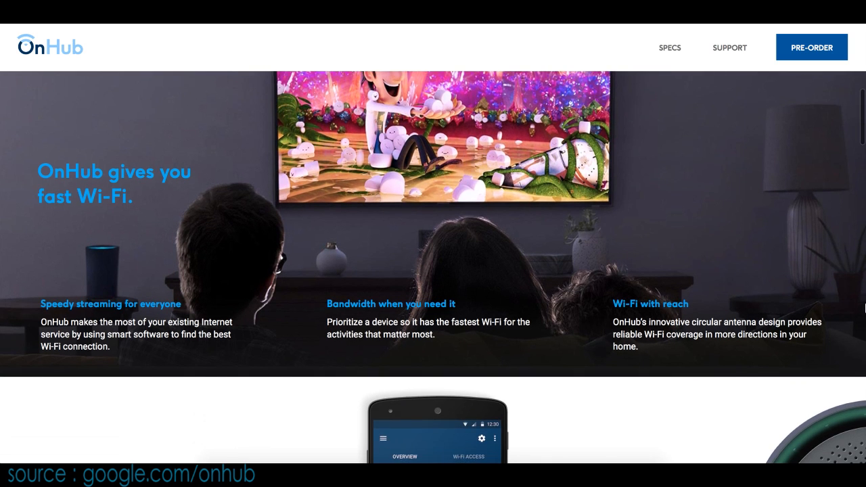
{"action": "scroll", "scroll_direction": "down", "scroll_amount": 3}
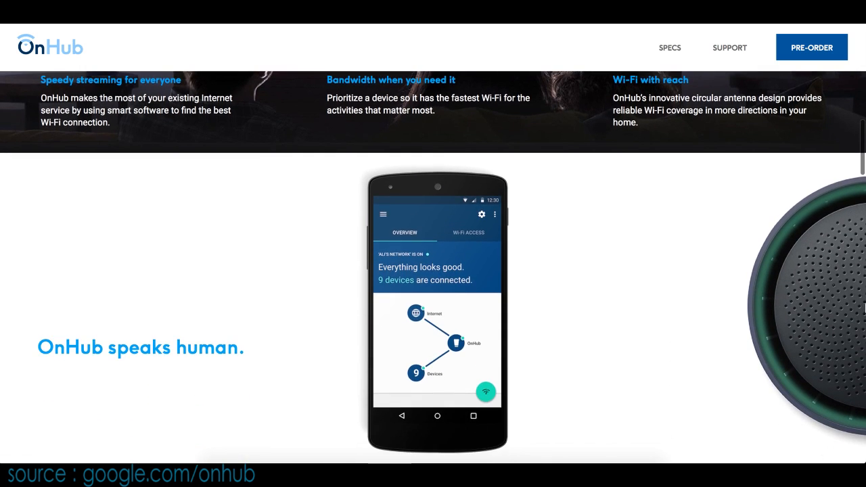
{"action": "scroll", "scroll_direction": "down", "scroll_amount": 3}
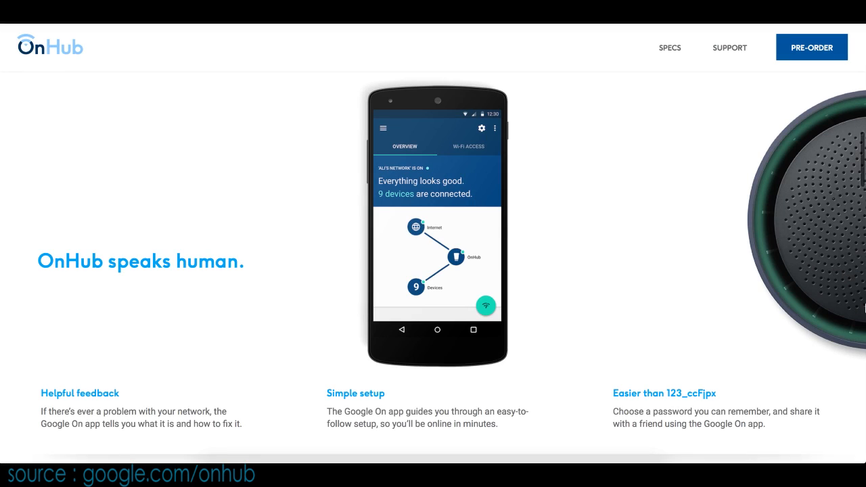
{"action": "scroll", "scroll_direction": "down", "scroll_amount": 3}
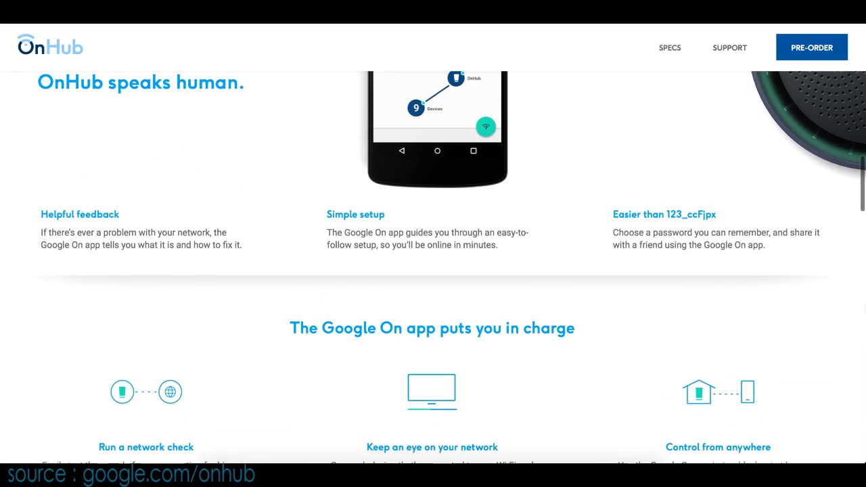
{"action": "scroll", "scroll_direction": "down", "scroll_amount": 3}
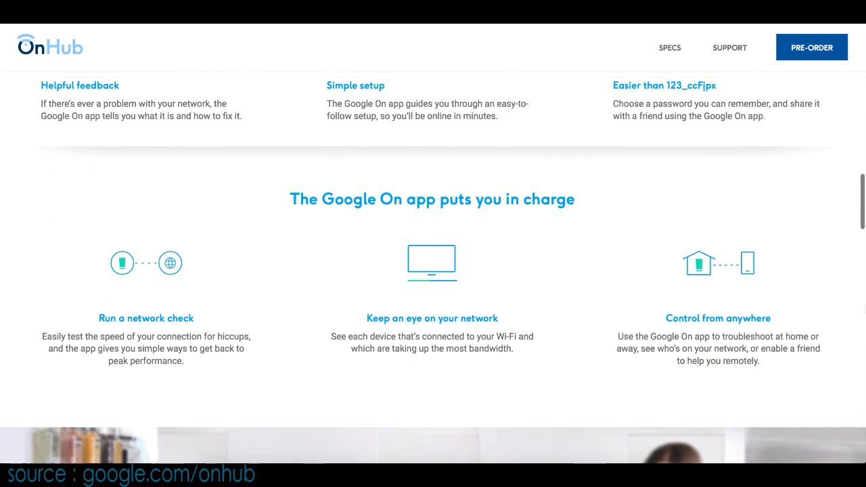
{"action": "scroll", "scroll_direction": "down", "scroll_amount": 3}
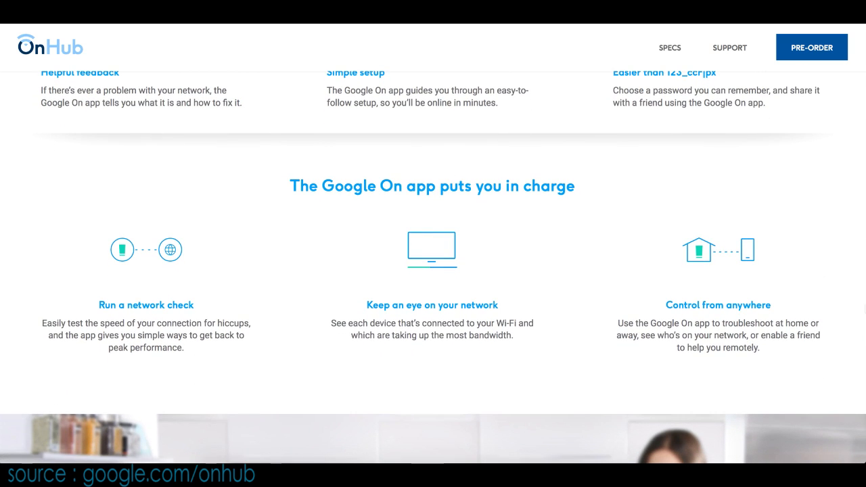
{"action": "scroll", "scroll_direction": "down", "scroll_amount": 3}
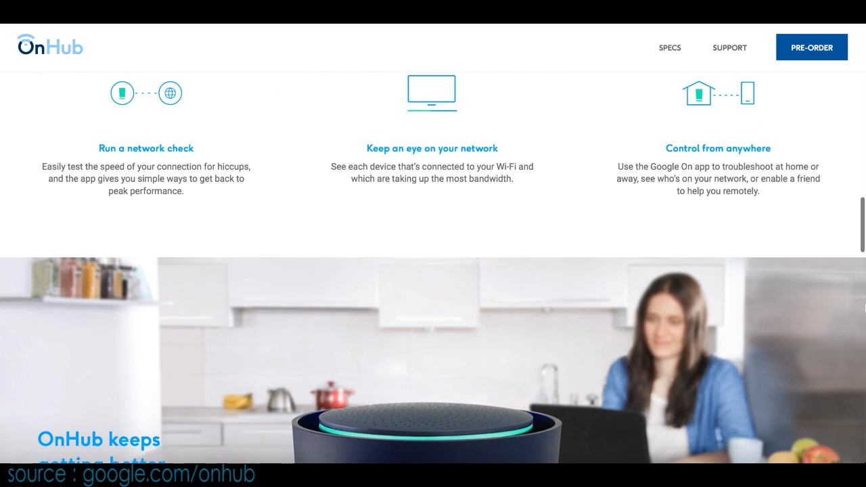
{"action": "scroll", "scroll_direction": "down", "scroll_amount": 3}
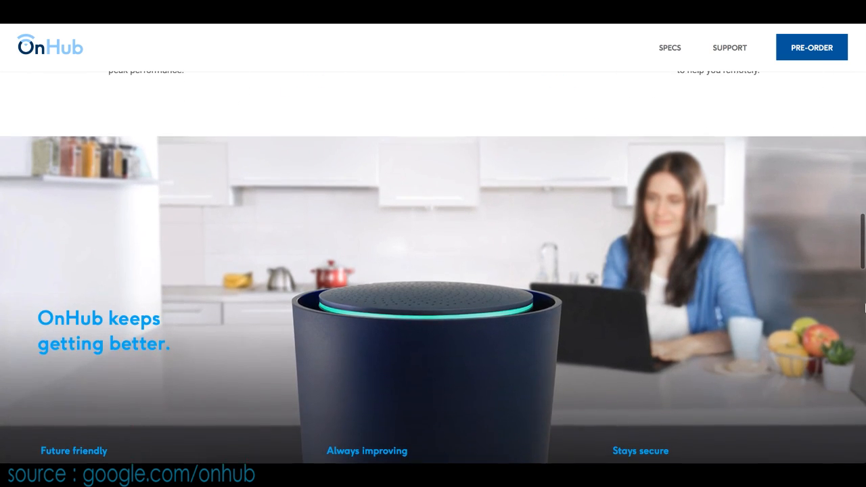
{"action": "scroll", "scroll_direction": "down", "scroll_amount": 3}
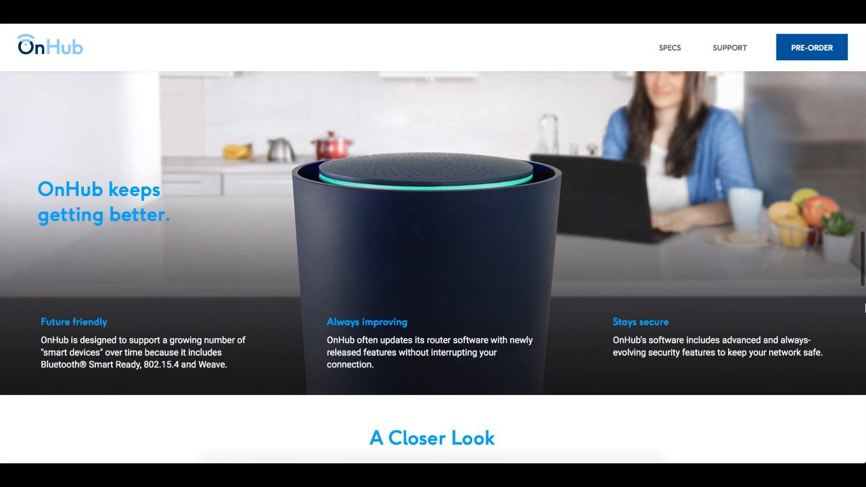
Scroll through A Closer Look to 'Get your OnHub' at $199.99, then open SPECS.
{"action": "scroll", "scroll_direction": "down", "scroll_amount": 3}
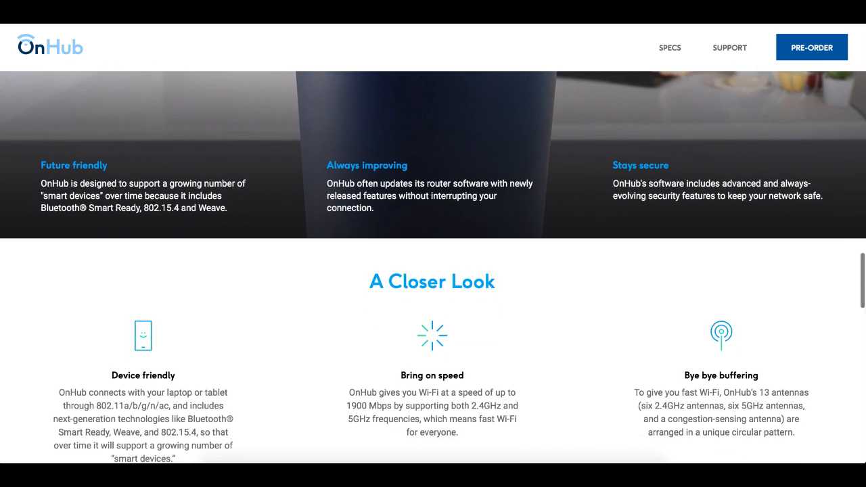
{"action": "scroll", "scroll_direction": "down", "scroll_amount": 3}
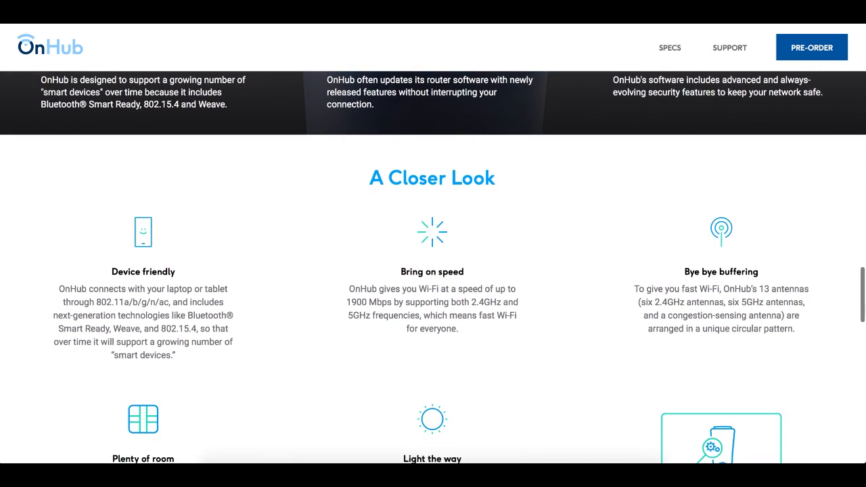
{"action": "scroll", "scroll_direction": "down", "scroll_amount": 3}
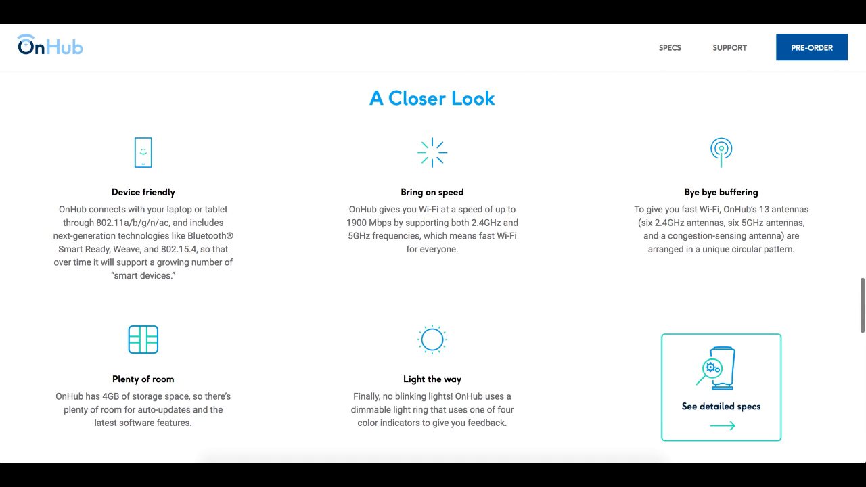
{"action": "scroll", "scroll_direction": "down", "scroll_amount": 3}
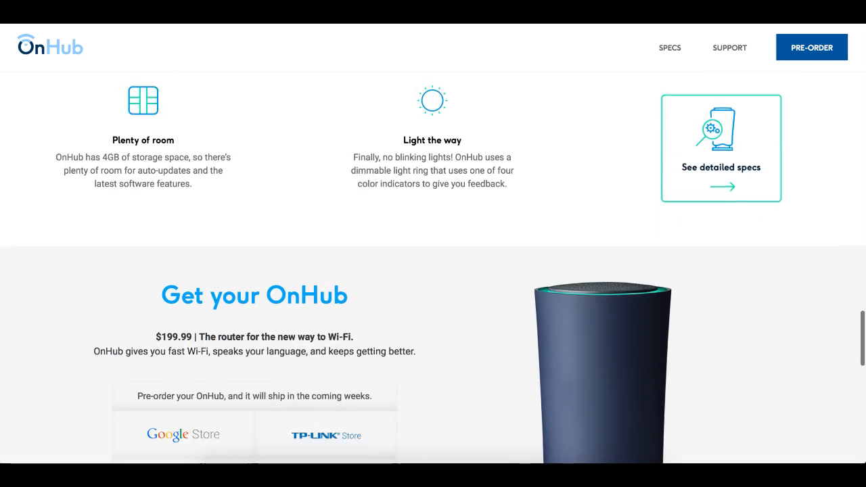
{"action": "scroll", "scroll_direction": "down", "scroll_amount": 3}
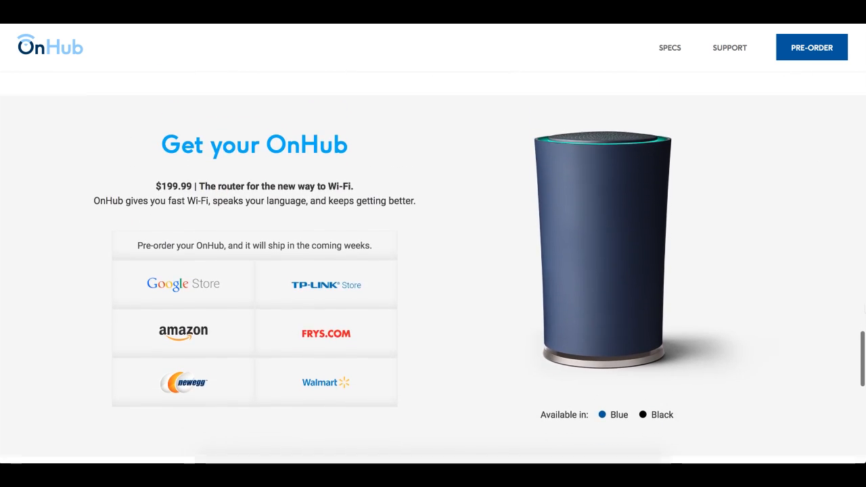
{"action": "scroll", "scroll_direction": "down", "scroll_amount": 3}
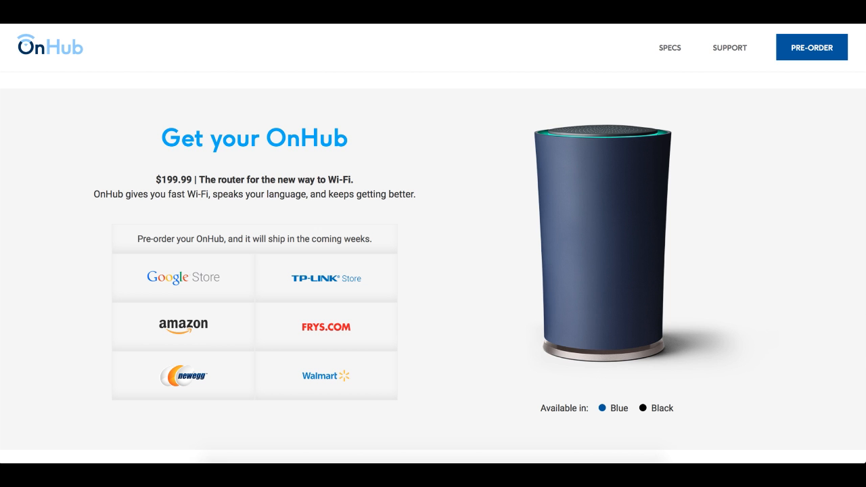
{"action": "left_click", "coordinate": [669, 47]}
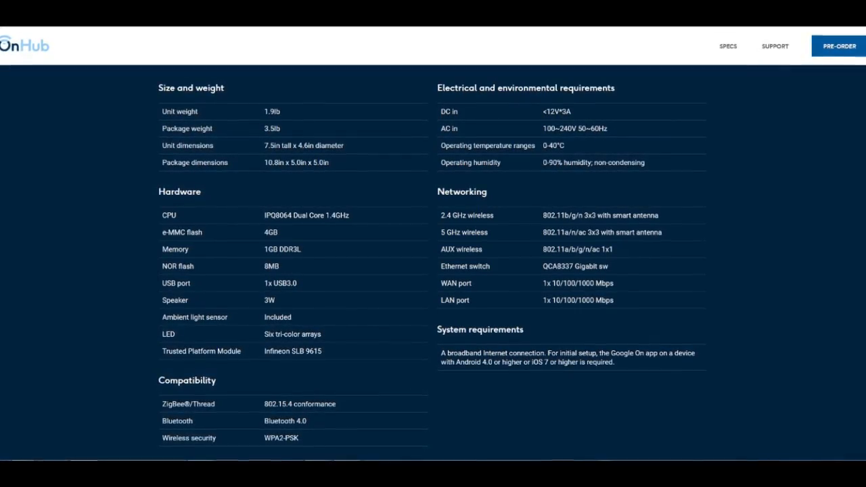
Scroll the Specs page through the size, hardware, networking and compatibility tables.
{"action": "scroll", "scroll_direction": "down", "scroll_amount": 3}
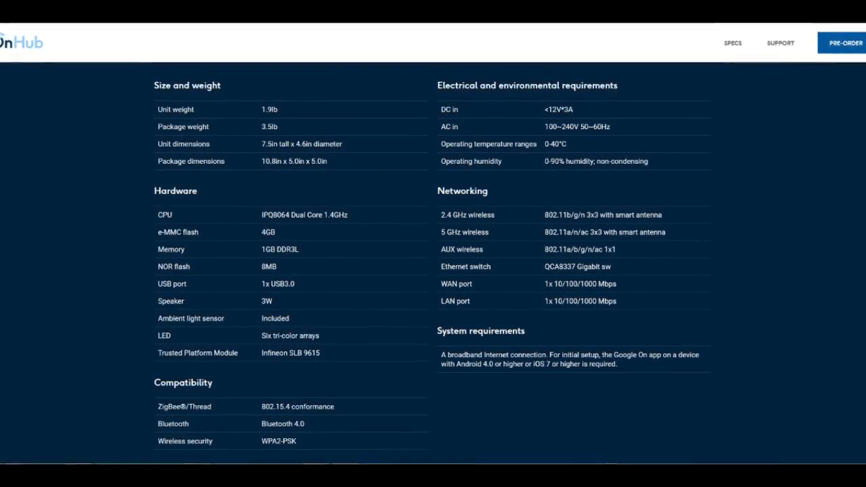
{"action": "scroll", "scroll_direction": "down", "scroll_amount": 3}
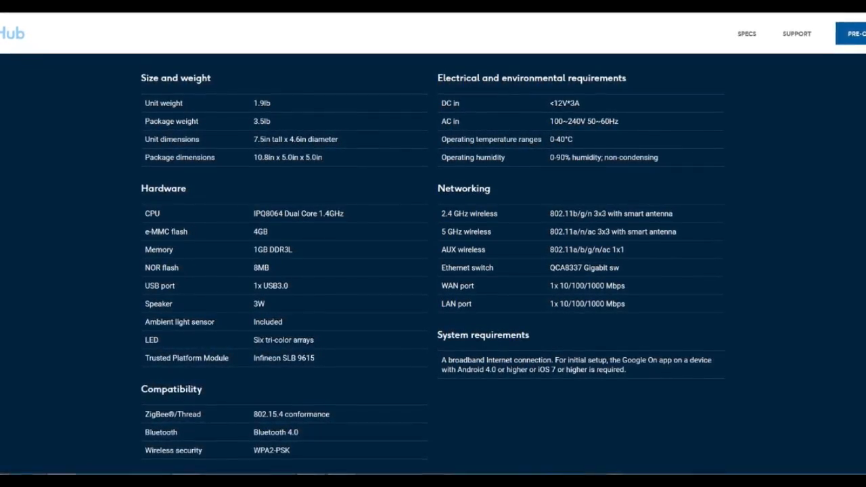
{"action": "scroll", "scroll_direction": "down", "scroll_amount": 3}
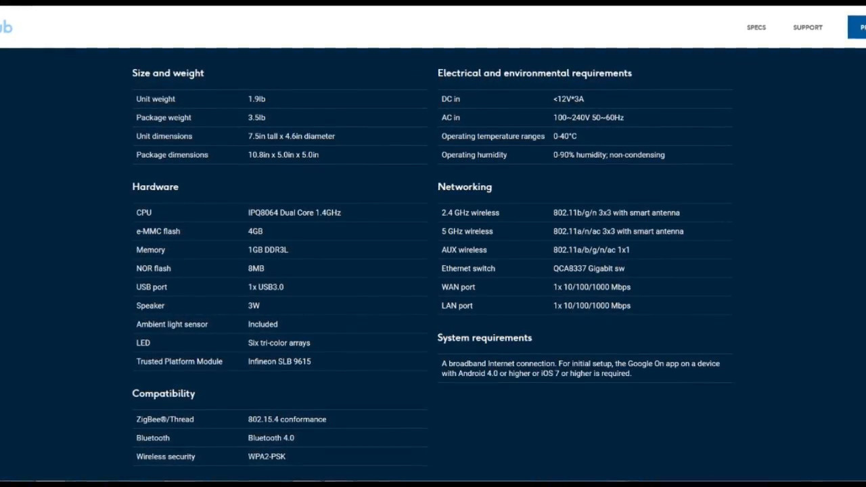
{"action": "scroll", "scroll_direction": "down", "scroll_amount": 3}
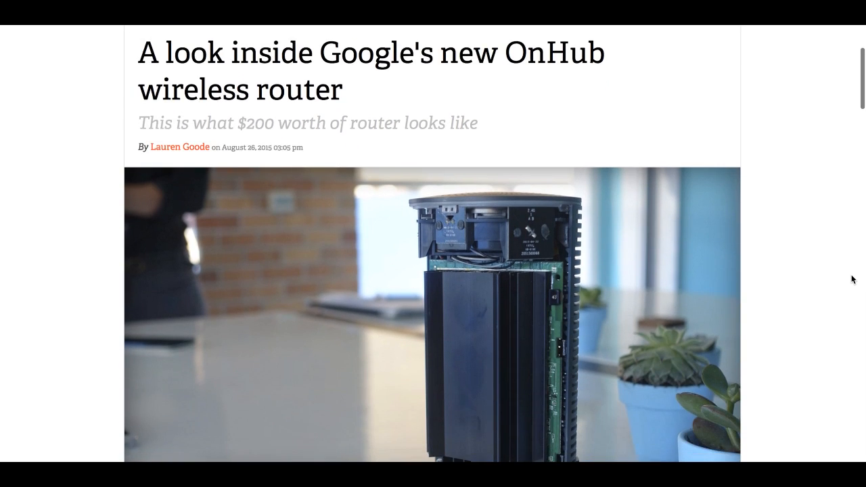
Scroll The Verge's 'A look inside Google's new OnHub wireless router' past the interior photos.
{"action": "scroll", "scroll_direction": "down", "scroll_amount": 3}
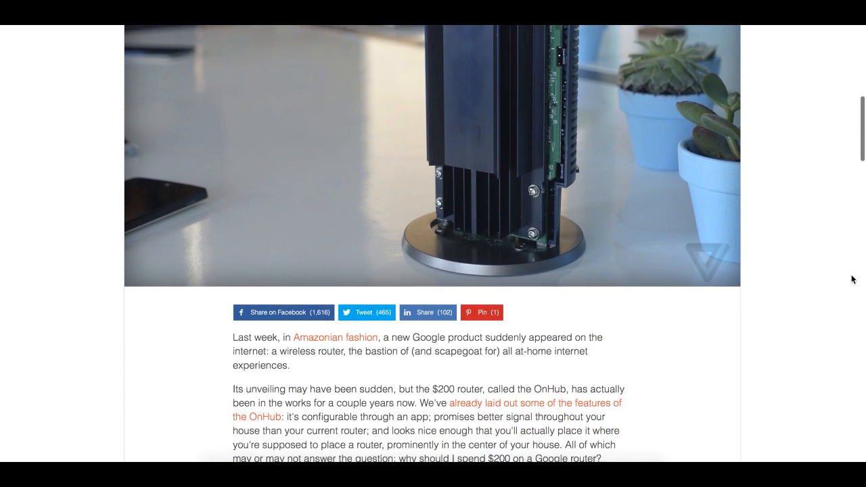
{"action": "scroll", "scroll_direction": "down", "scroll_amount": 3}
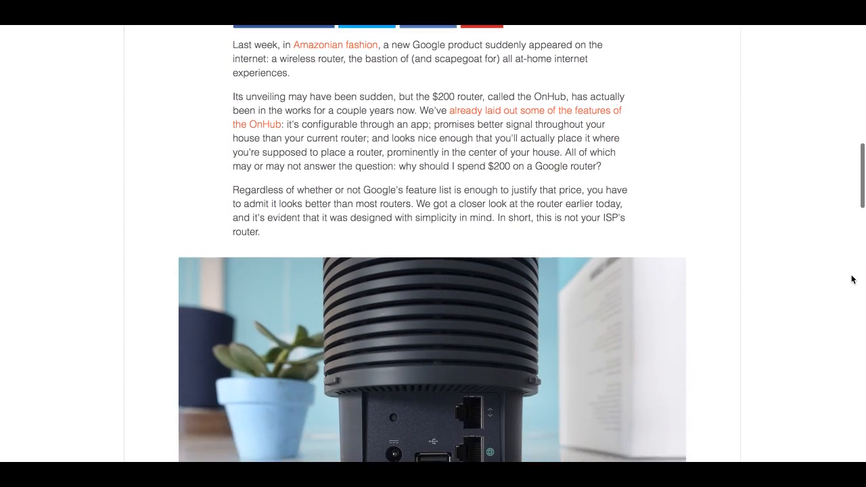
{"action": "scroll", "scroll_direction": "down", "scroll_amount": 3}
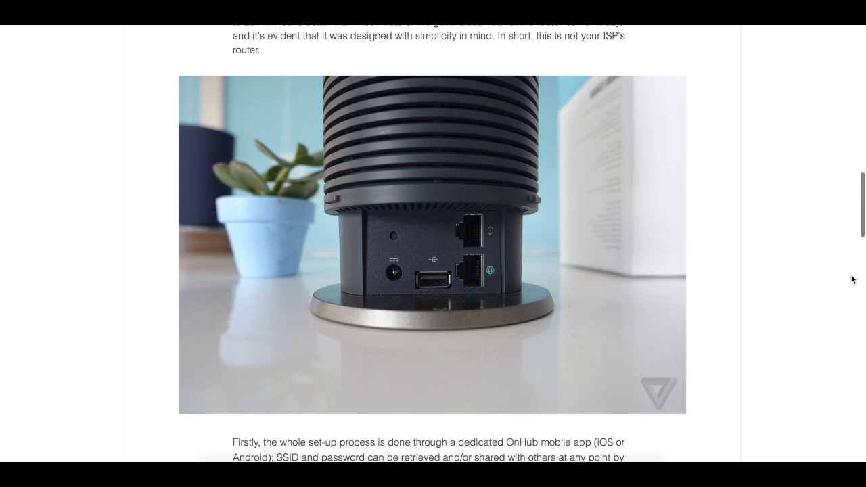
{"action": "scroll", "scroll_direction": "down", "scroll_amount": 3}
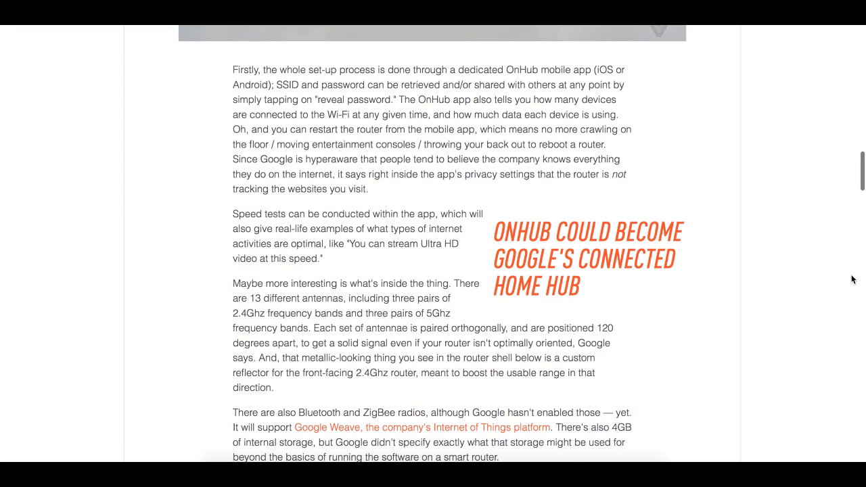
{"action": "scroll", "scroll_direction": "down", "scroll_amount": 3}
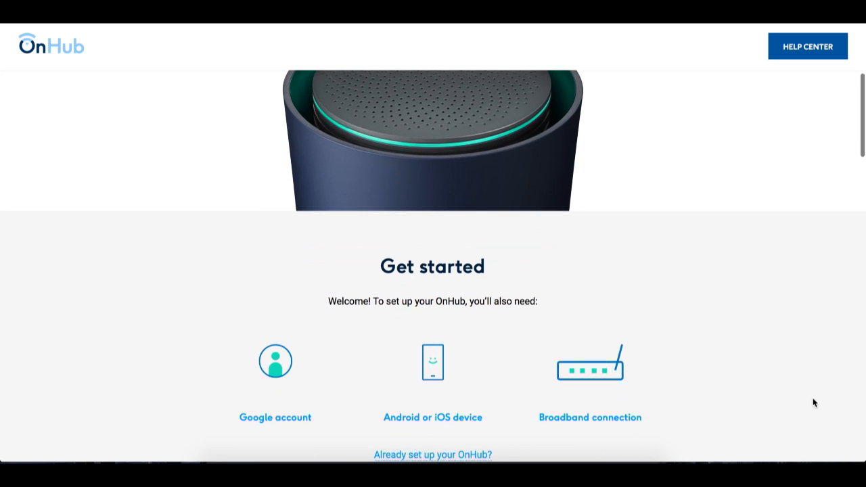
Scroll through the OnHub setup guide steps.
{"action": "scroll", "scroll_direction": "down", "scroll_amount": 3}
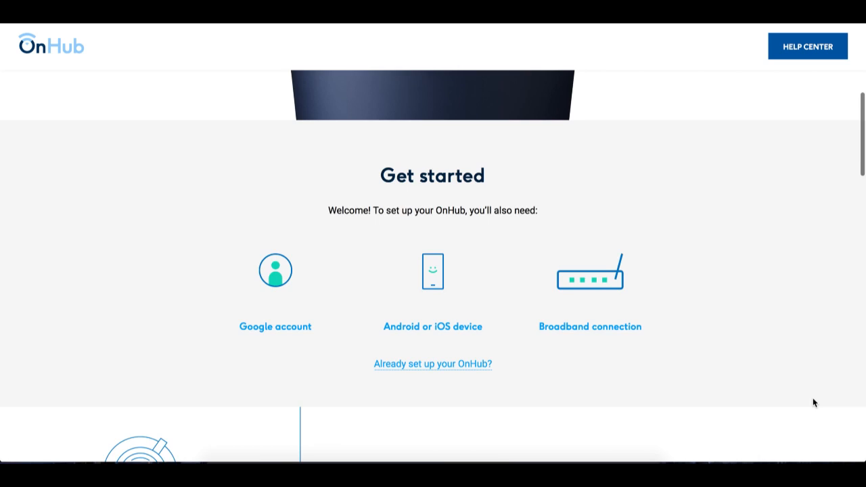
{"action": "scroll", "scroll_direction": "down", "scroll_amount": 3}
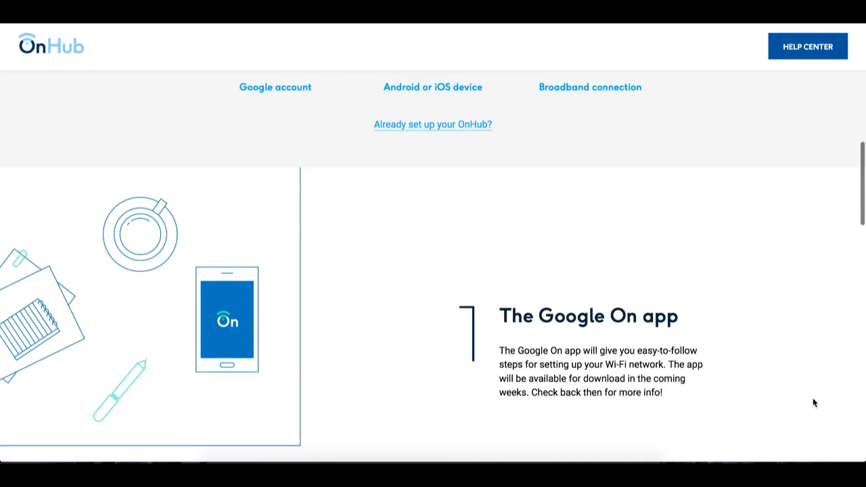
{"action": "scroll", "scroll_direction": "down", "scroll_amount": 3}
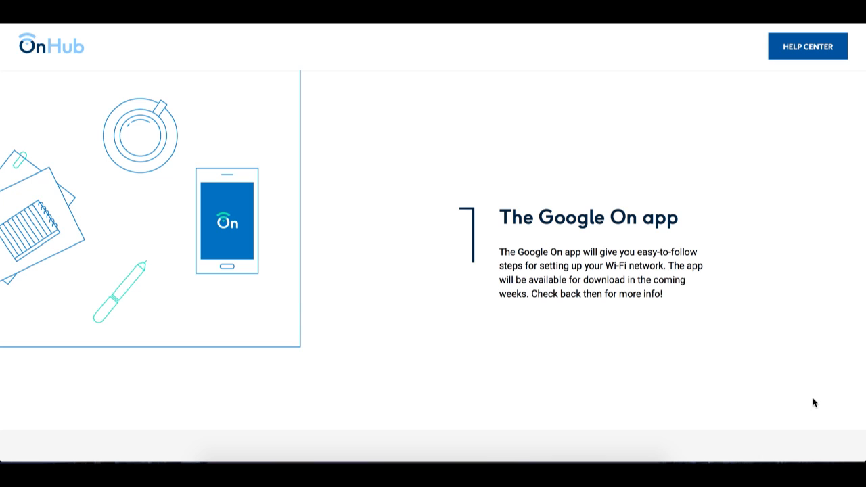
{"action": "scroll", "scroll_direction": "down", "scroll_amount": 3}
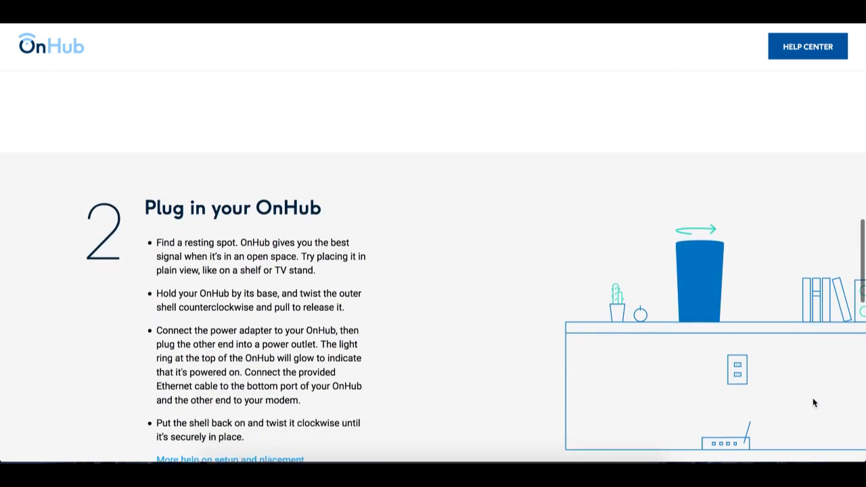
{"action": "scroll", "scroll_direction": "down", "scroll_amount": 3}
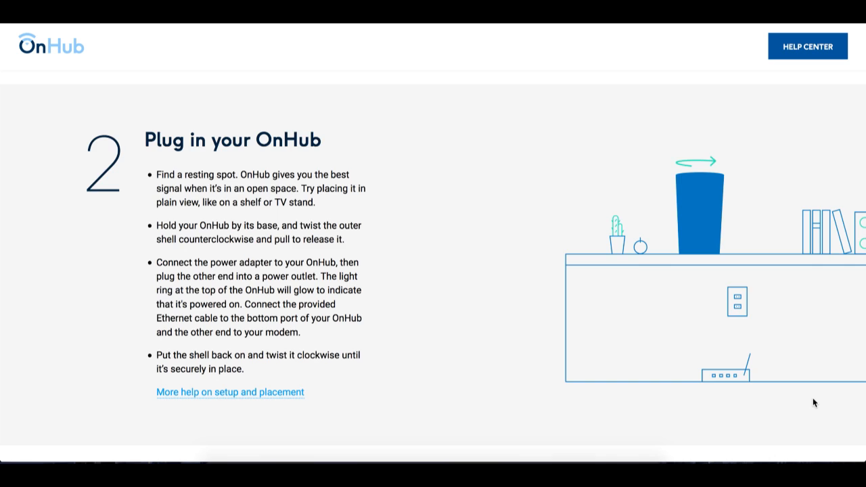
Scroll past Get online to 'Ready to learn more?' and open 'Explore the Google On app' help.
{"action": "scroll", "scroll_direction": "down", "scroll_amount": 3}
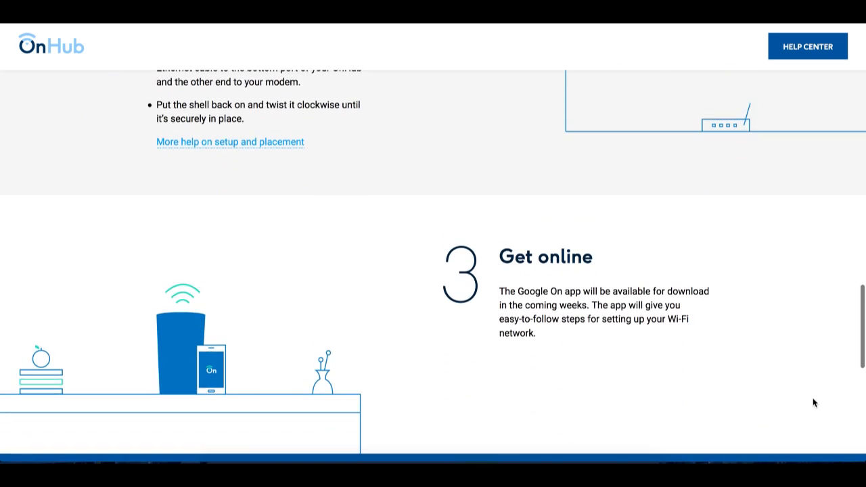
{"action": "scroll", "scroll_direction": "down", "scroll_amount": 3}
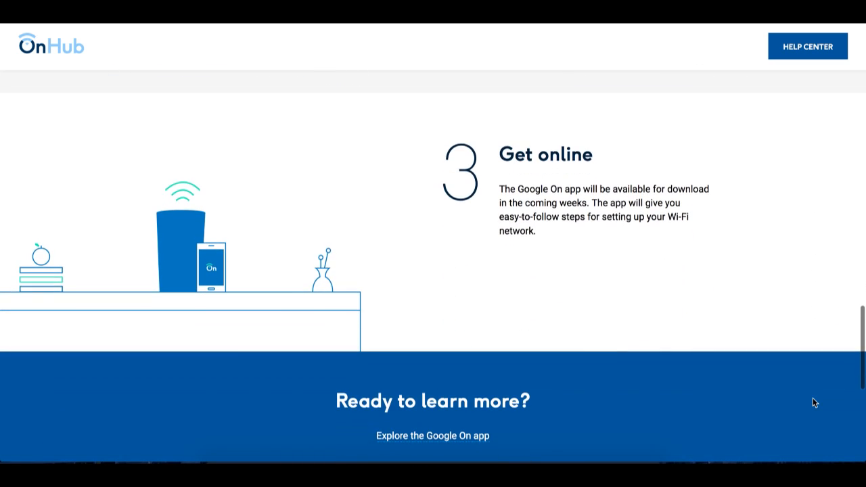
{"action": "scroll", "scroll_direction": "down", "scroll_amount": 3}
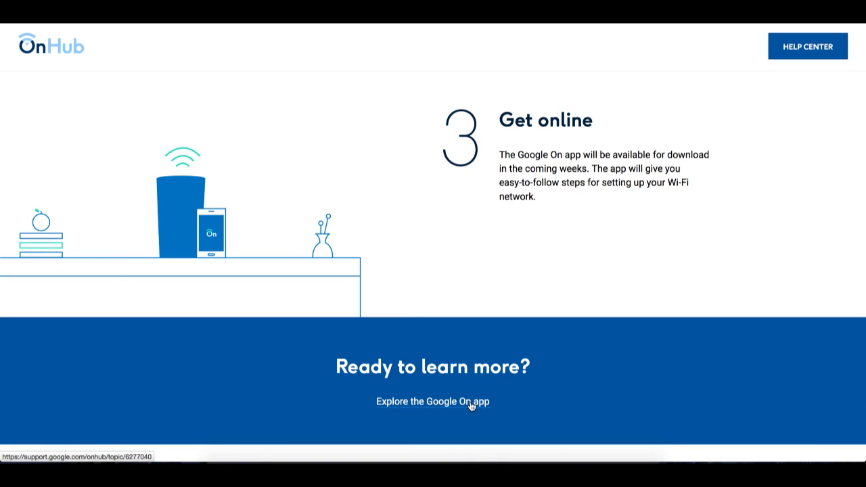
{"action": "left_click", "coordinate": [432, 401]}
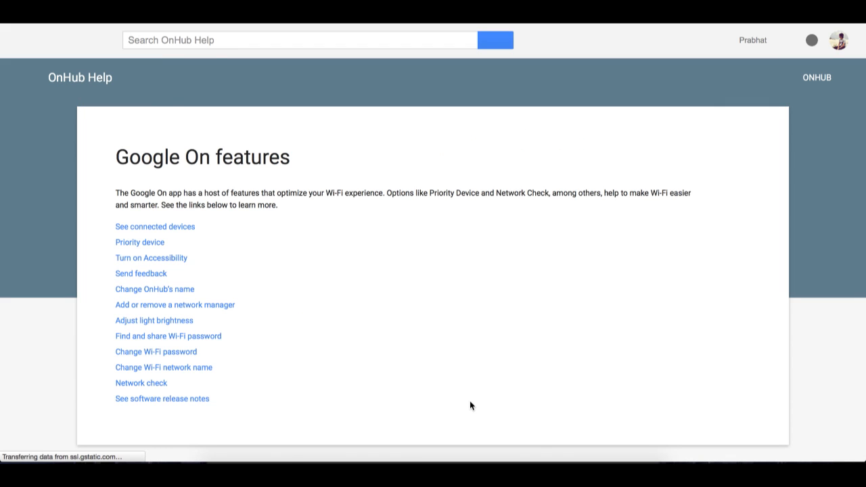
{"action": "scroll", "scroll_direction": "down", "scroll_amount": 3}
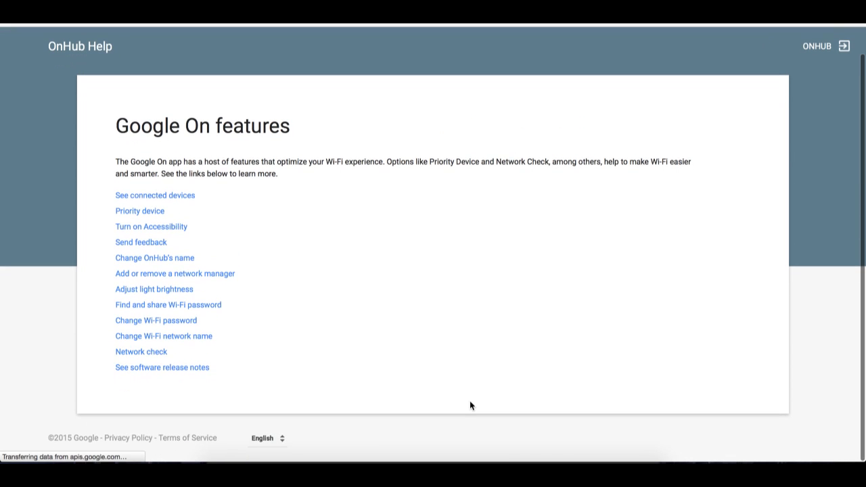